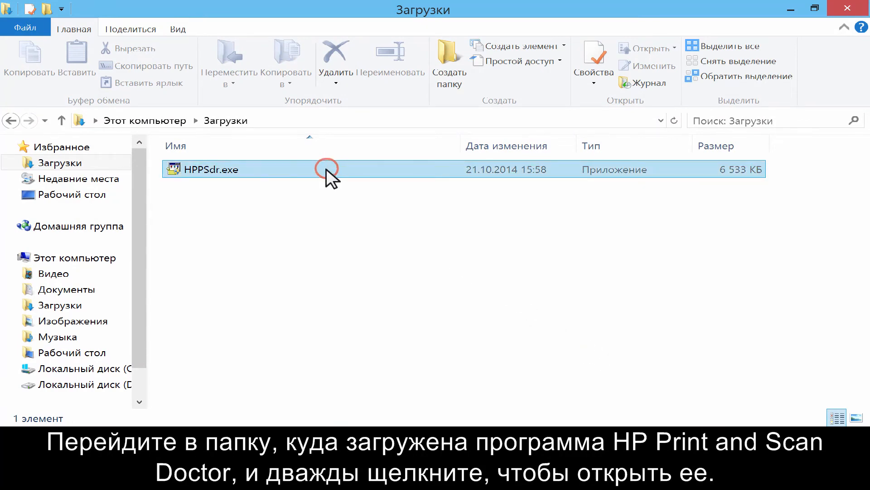
Run HPPSdr.exe from Downloads and approve the User Account Control prompt
double_click(210, 169)
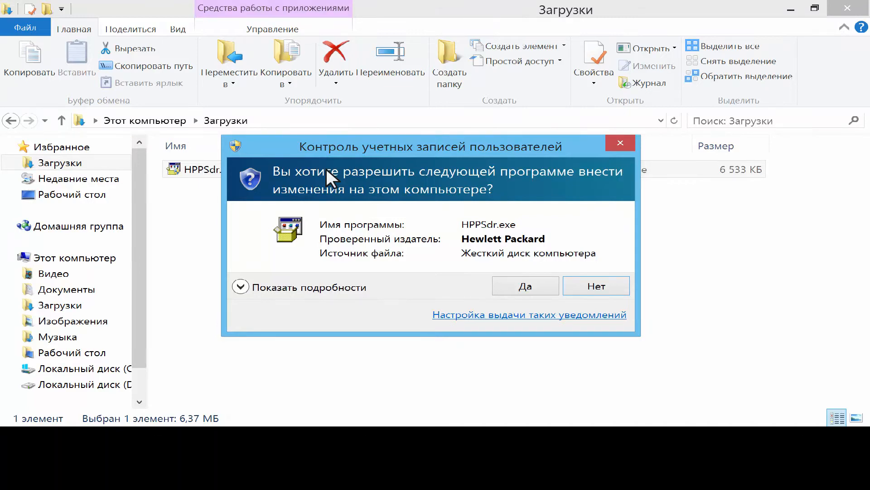
click(525, 285)
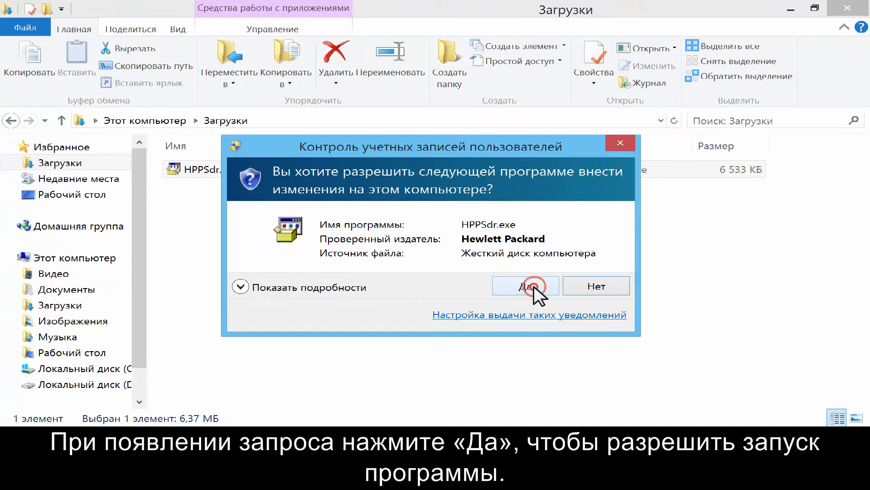
click(524, 285)
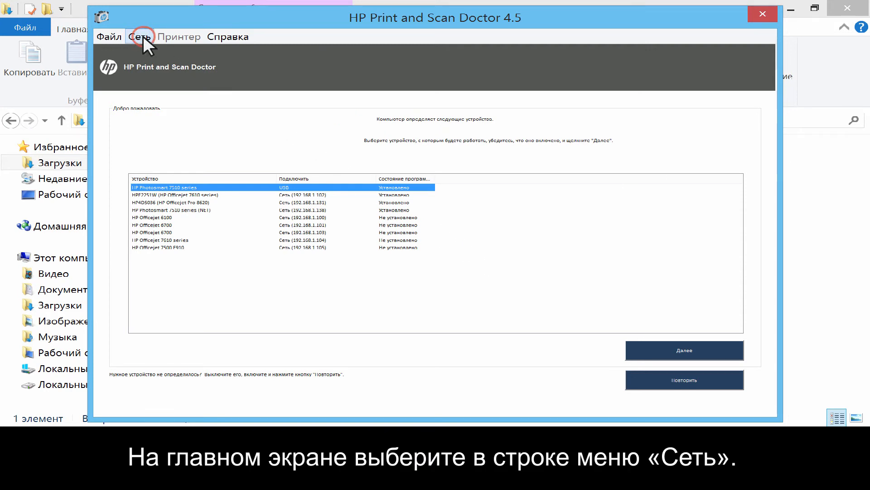
Choose Show additional information from the Network menu to view IP address and SSID
click(139, 37)
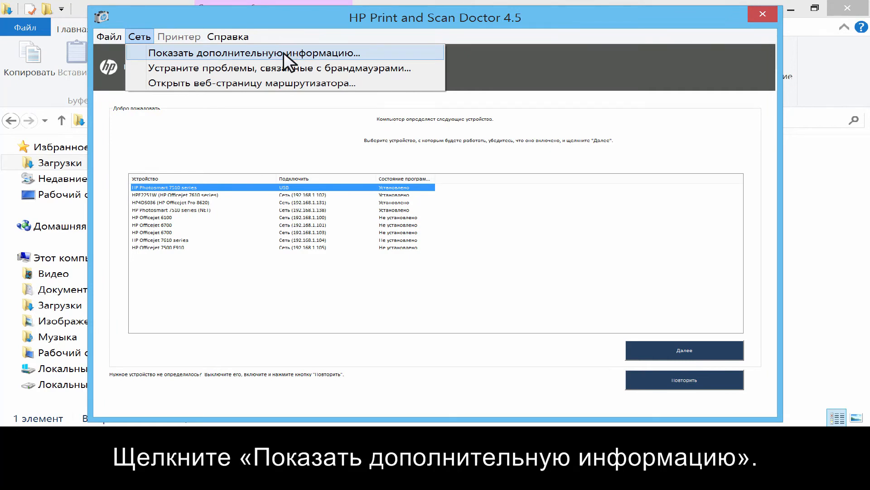
click(253, 53)
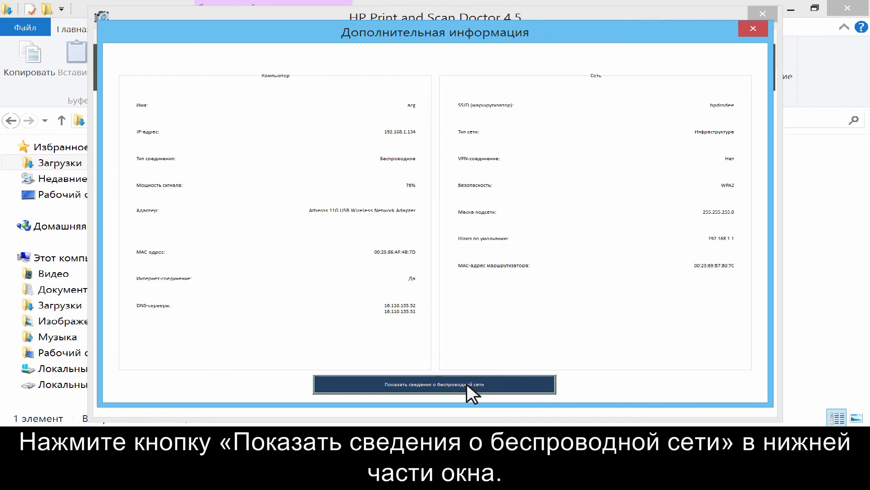
Display wireless network information listing SSID bpdrndee, its key, nearby networks and profiles
click(434, 384)
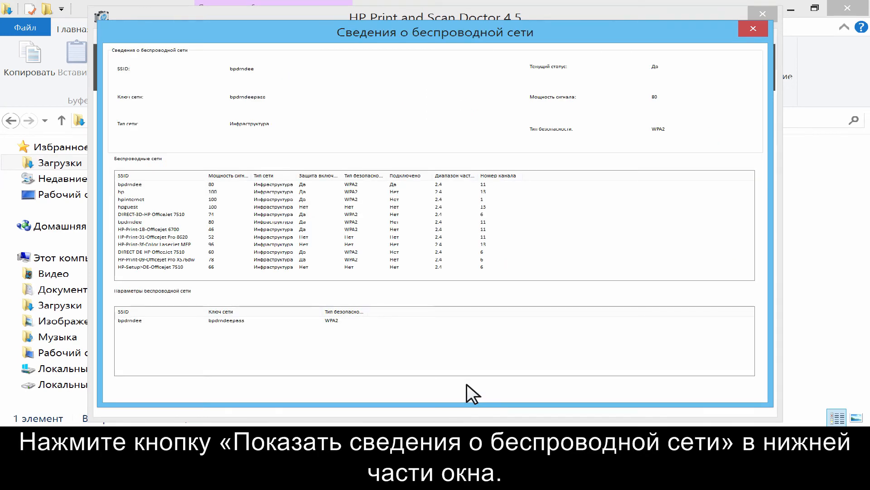